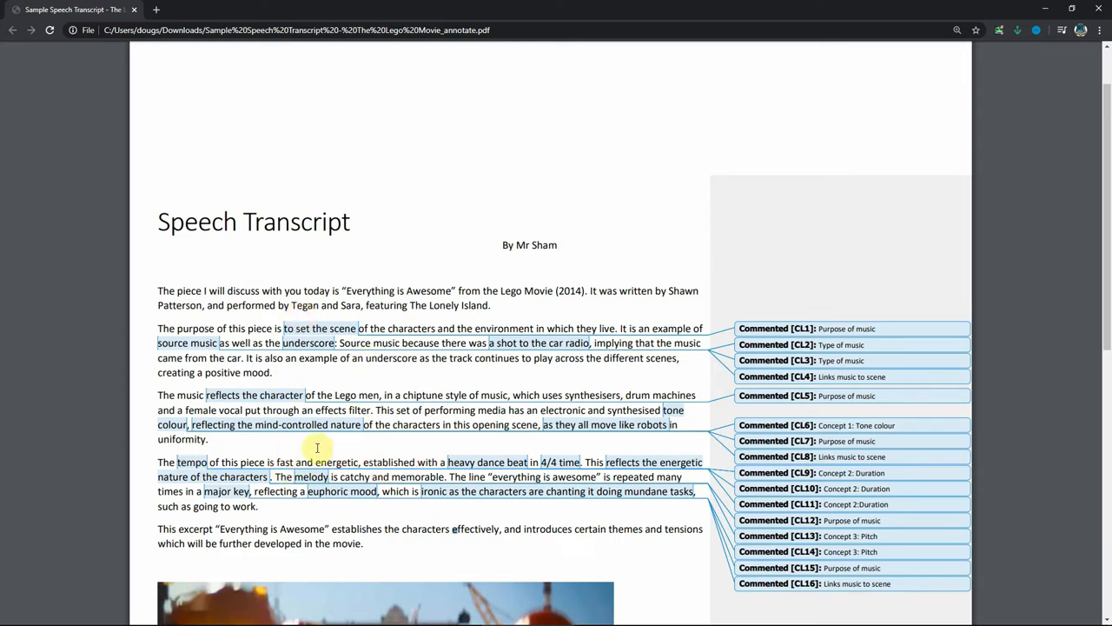
# Restore the transcript PDF window so it sits to the right of the YouTube clip.
pyautogui.doubleClick(208, 424)
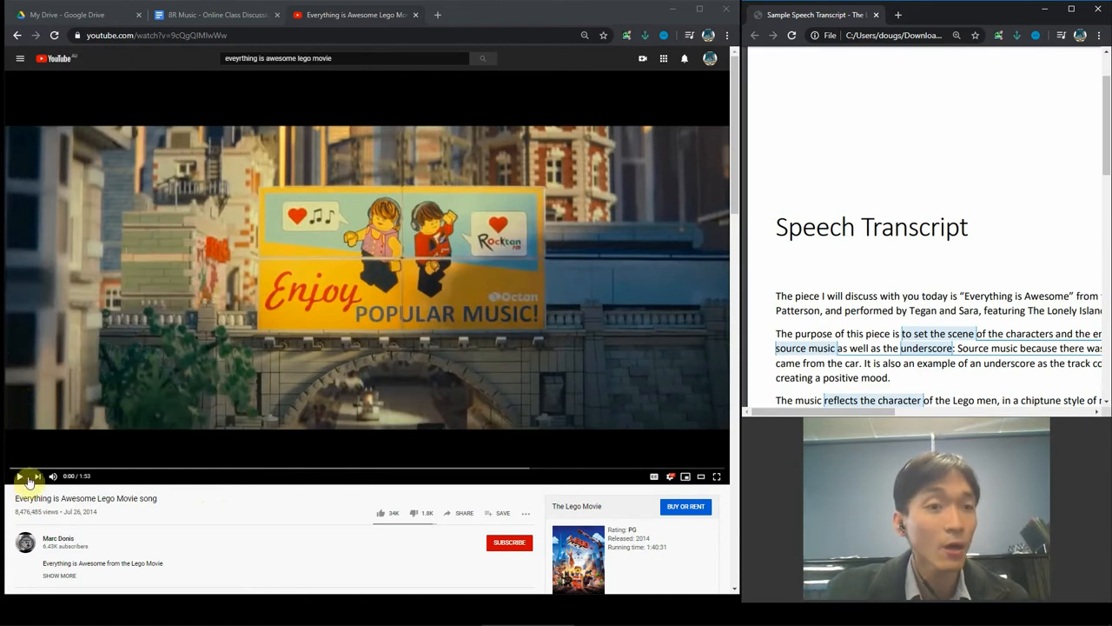
# Play the 'Everything is Awesome' clip from the opening billboard scene into the traffic scene.
pyautogui.click(19, 476)
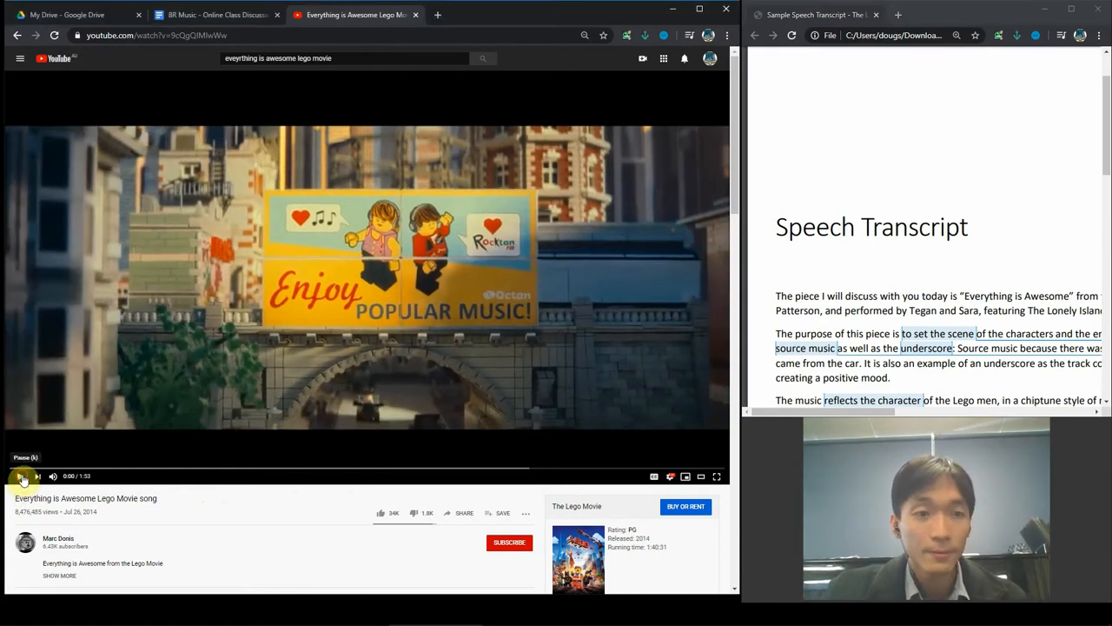
pyautogui.click(19, 476)
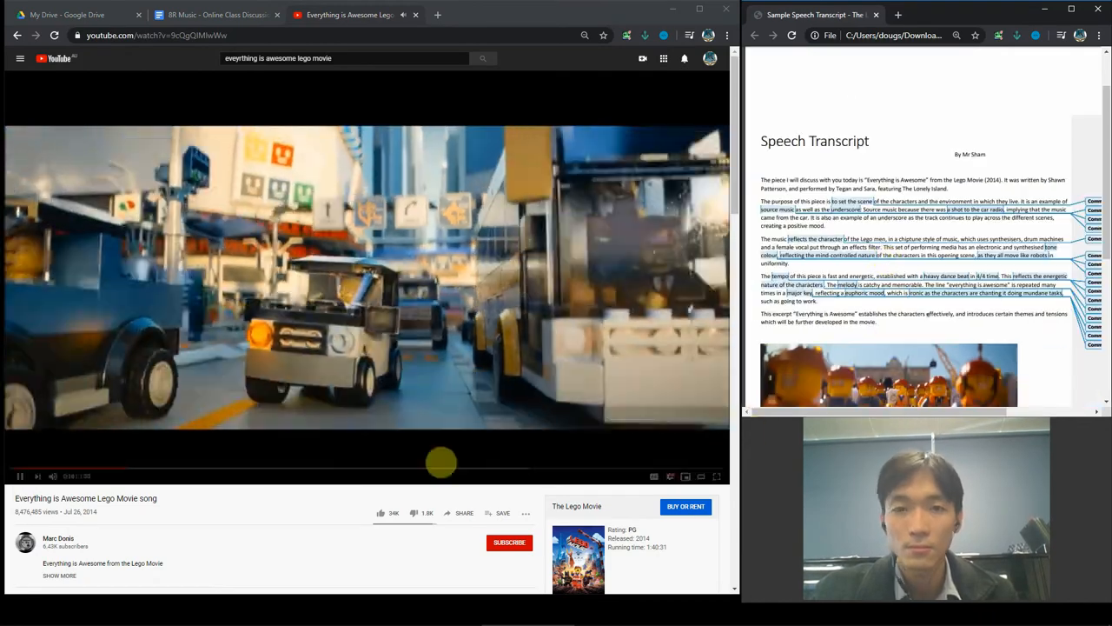
# Resume the clip until it reaches the Lego commuters scene and leave it paused there.
pyautogui.click(21, 476)
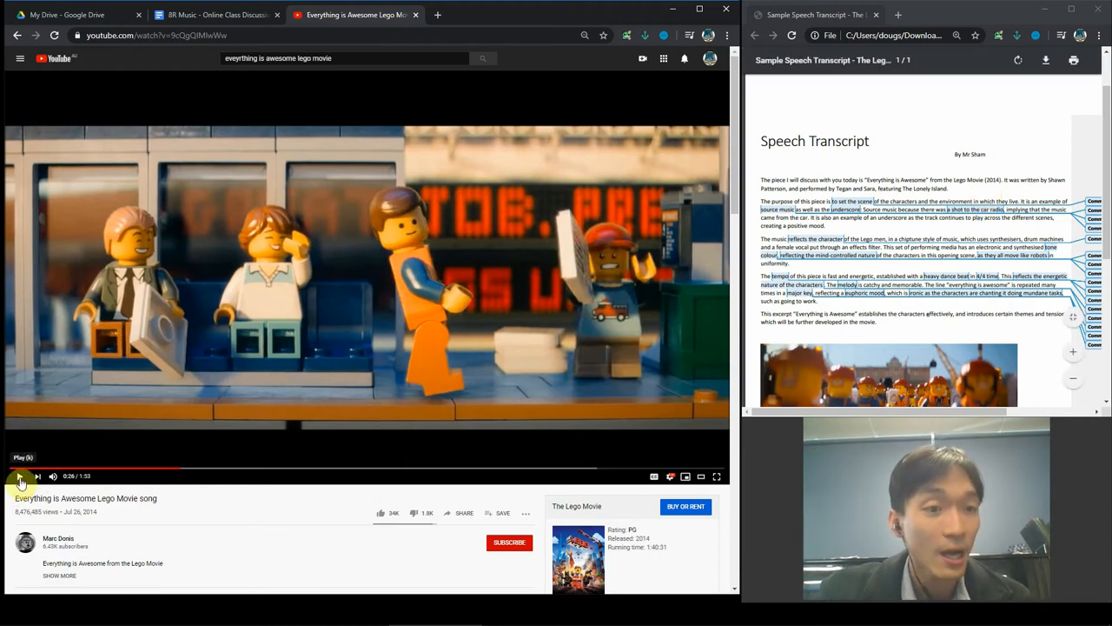
# Resume the clip and pause it on the crowd of Lego construction workers.
pyautogui.click(19, 476)
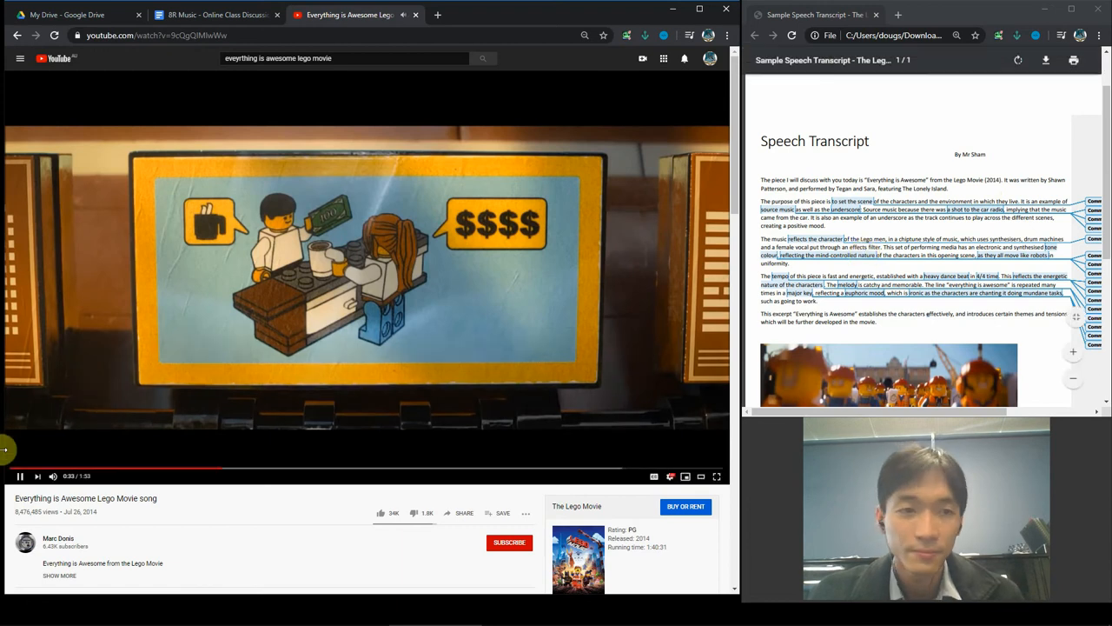
pyautogui.click(19, 476)
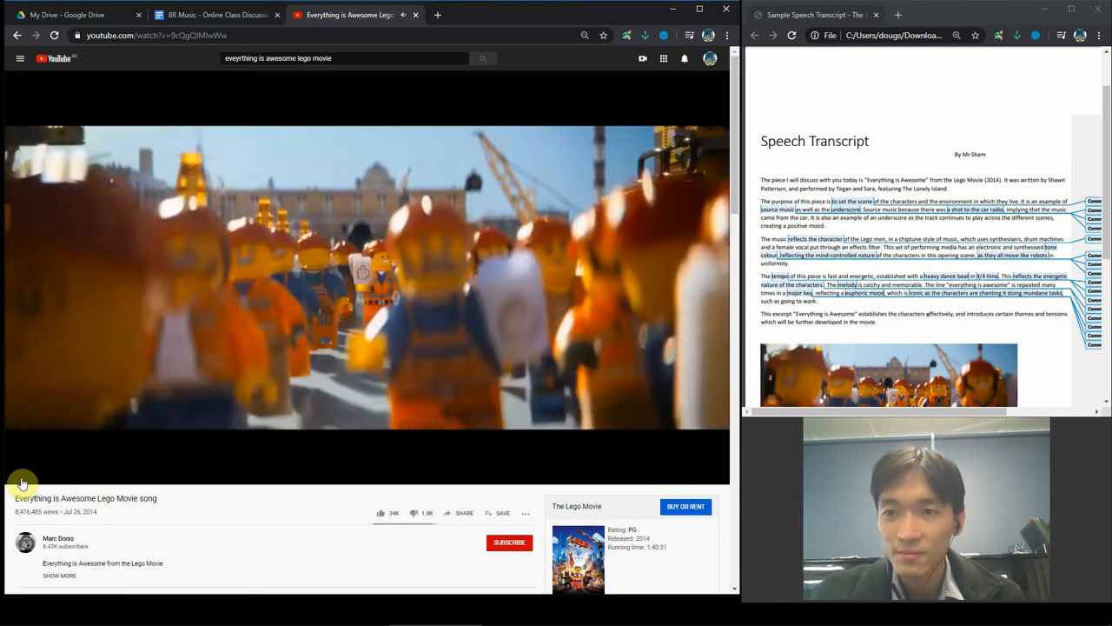
pyautogui.click(19, 476)
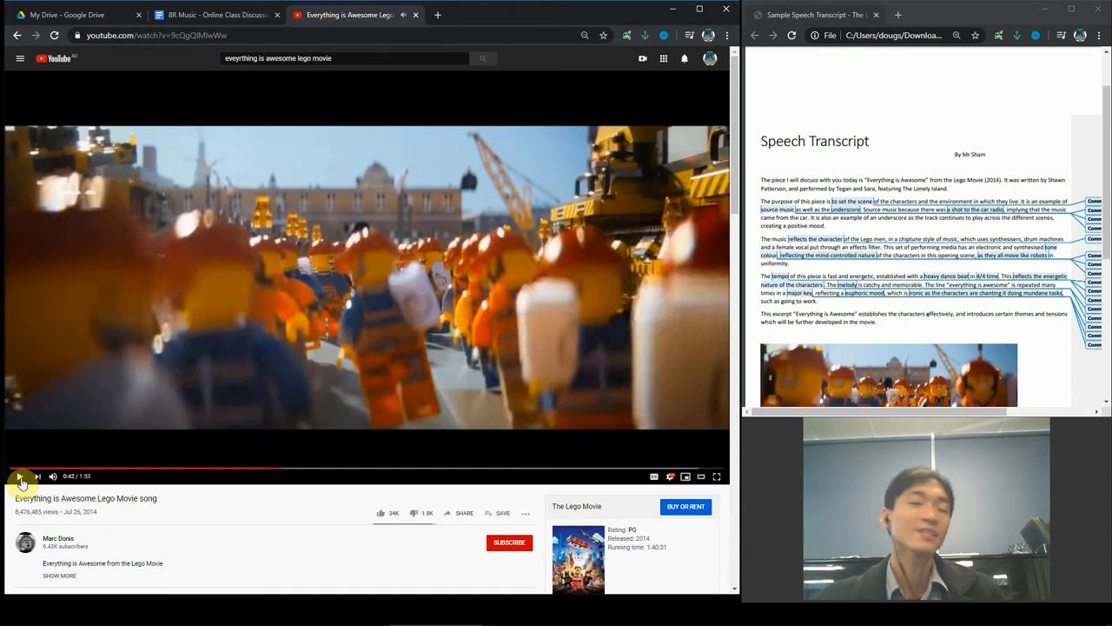